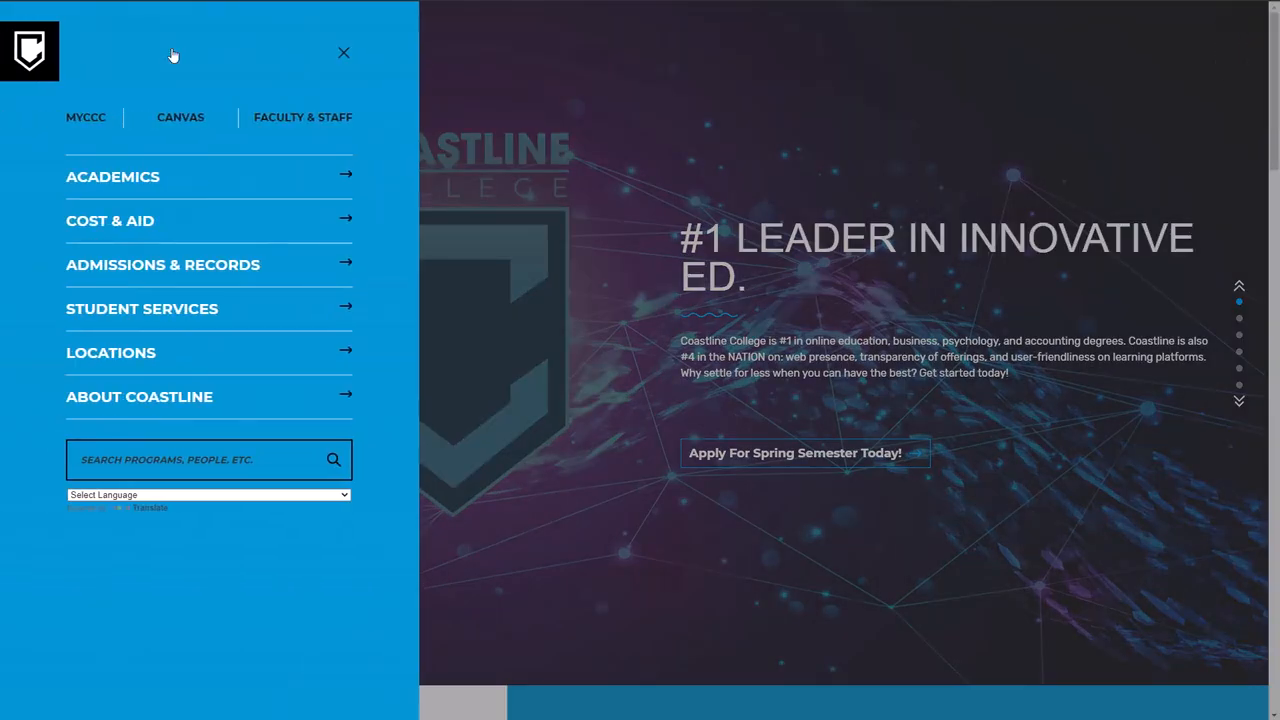
mouse_move(136, 184)
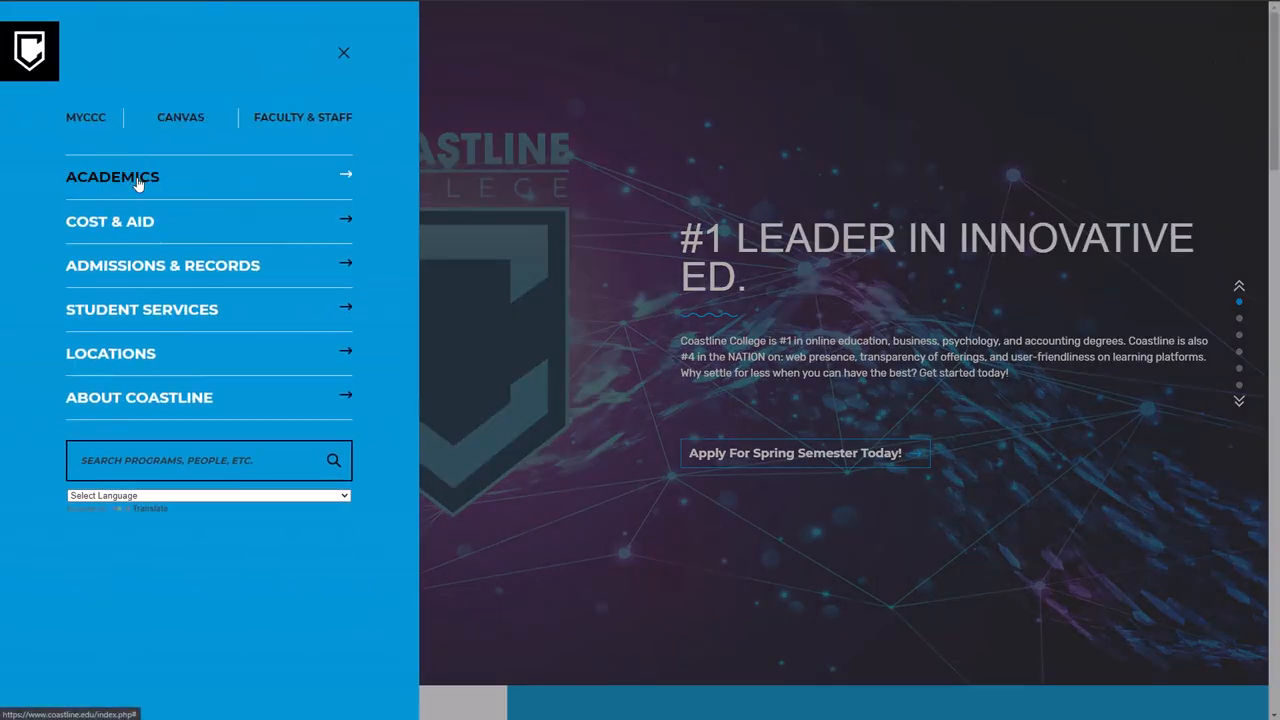
Step: Go to the Class Schedule & Catalog page under the Academics menu section
click(112, 176)
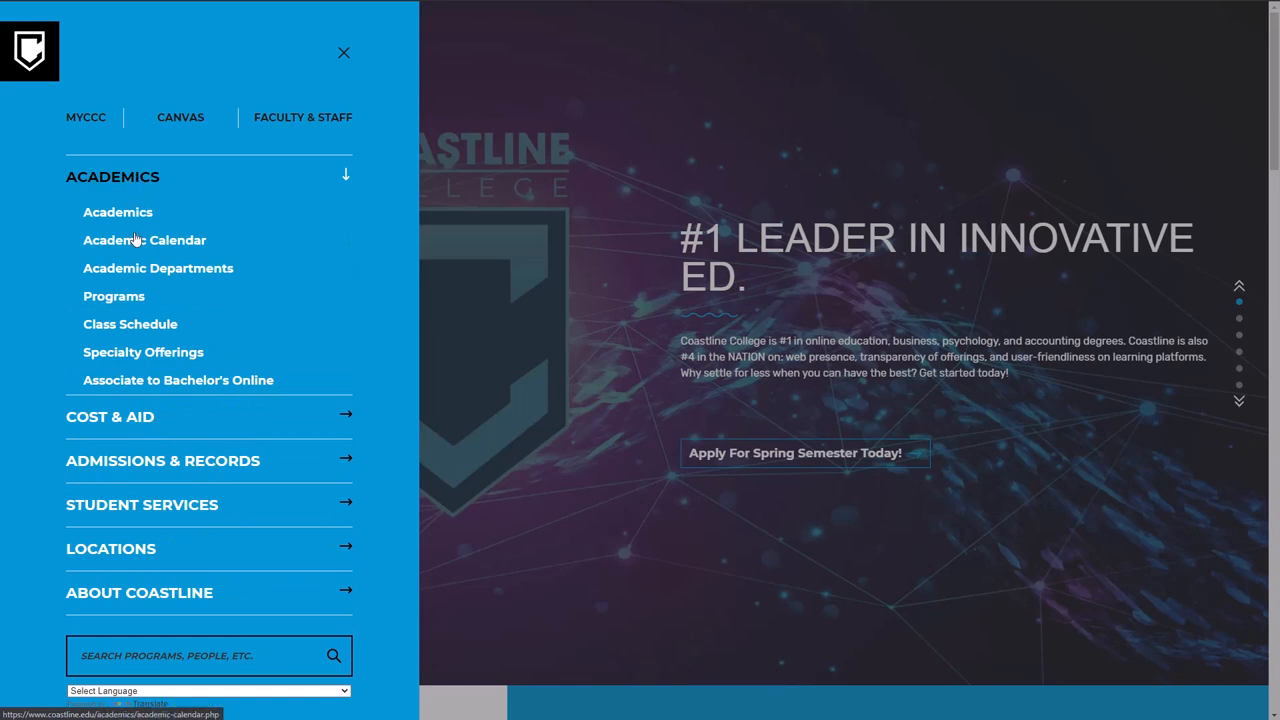
click(130, 324)
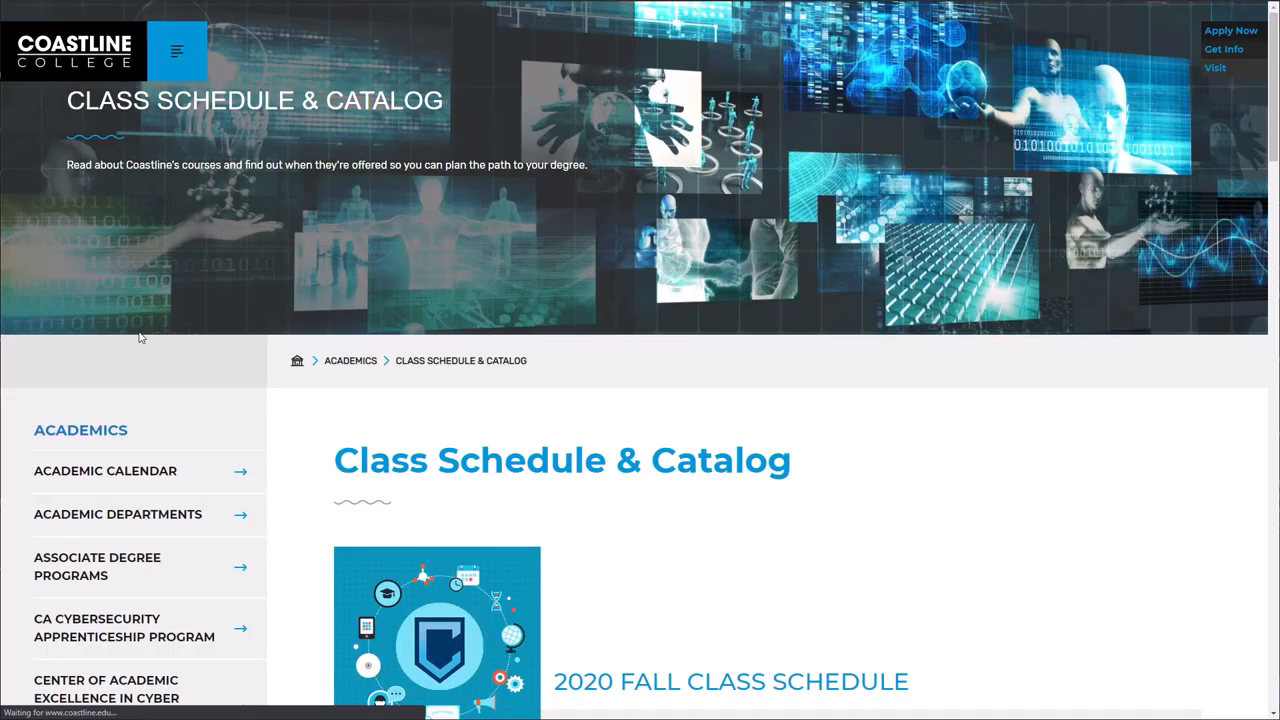
Step: Open the Winter / Spring 2021 class schedule search from the Class Schedules list
scroll(down, 3)
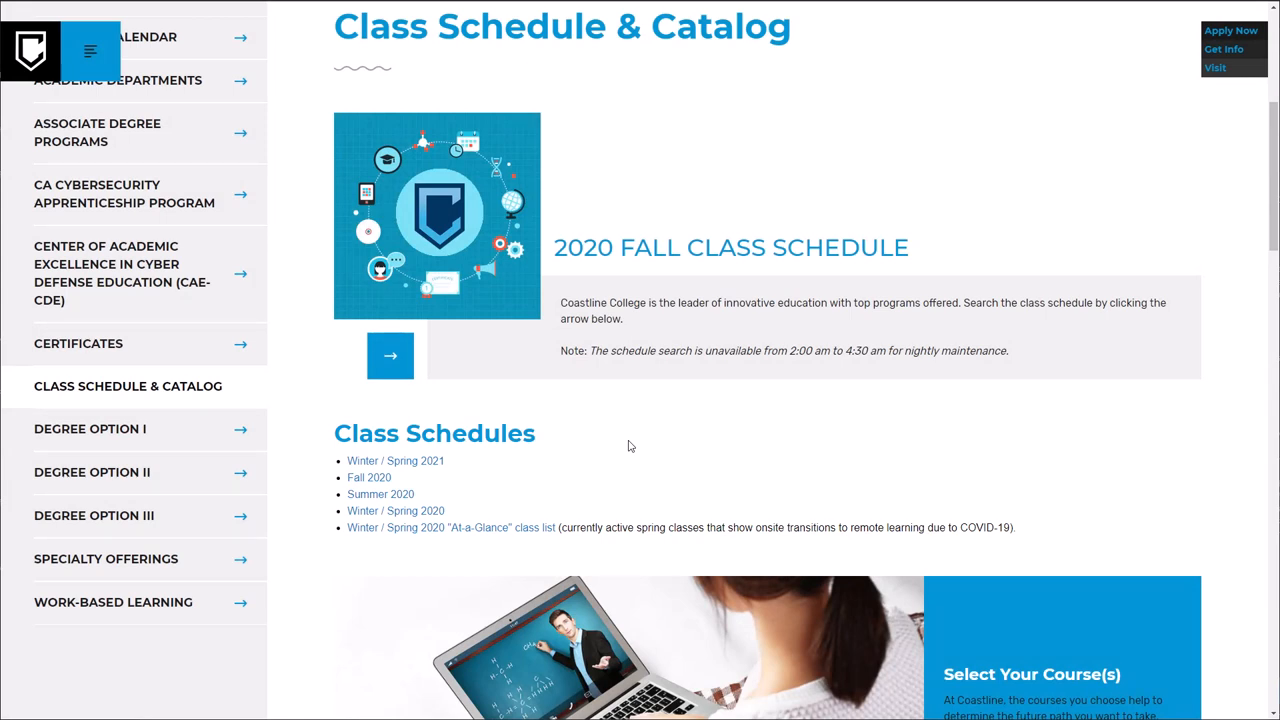
click(390, 356)
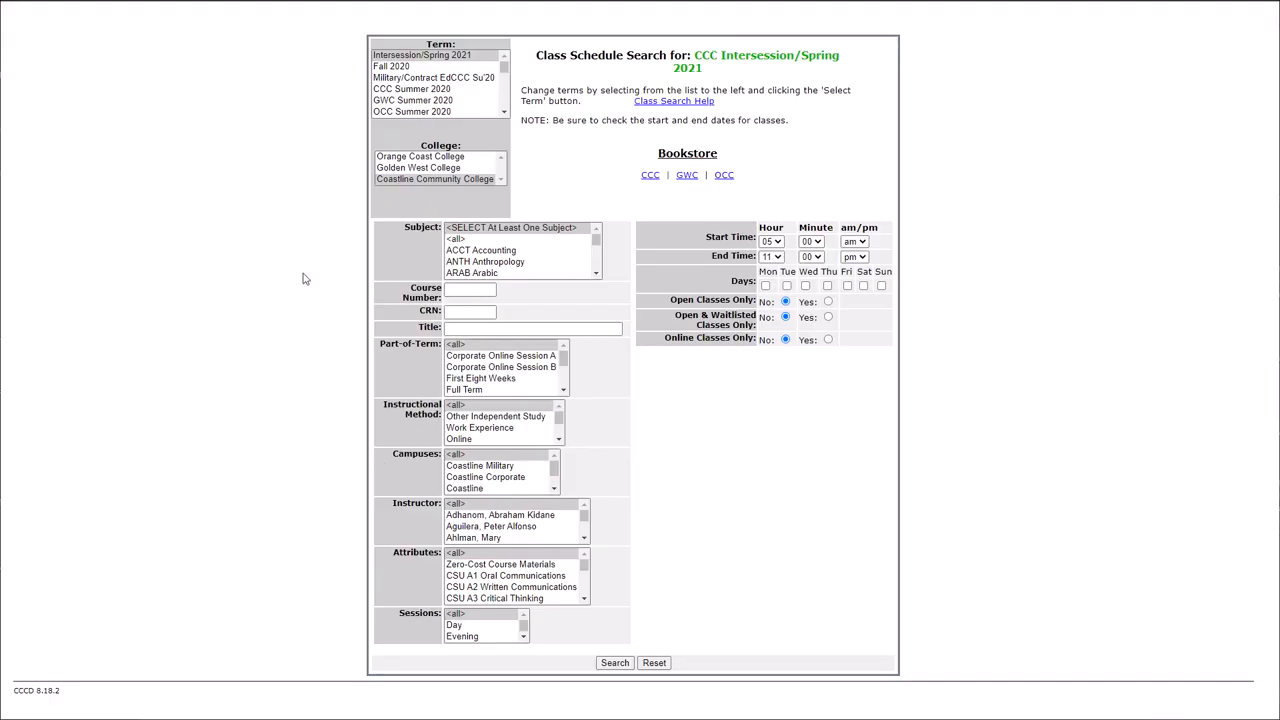
mouse_move(294, 272)
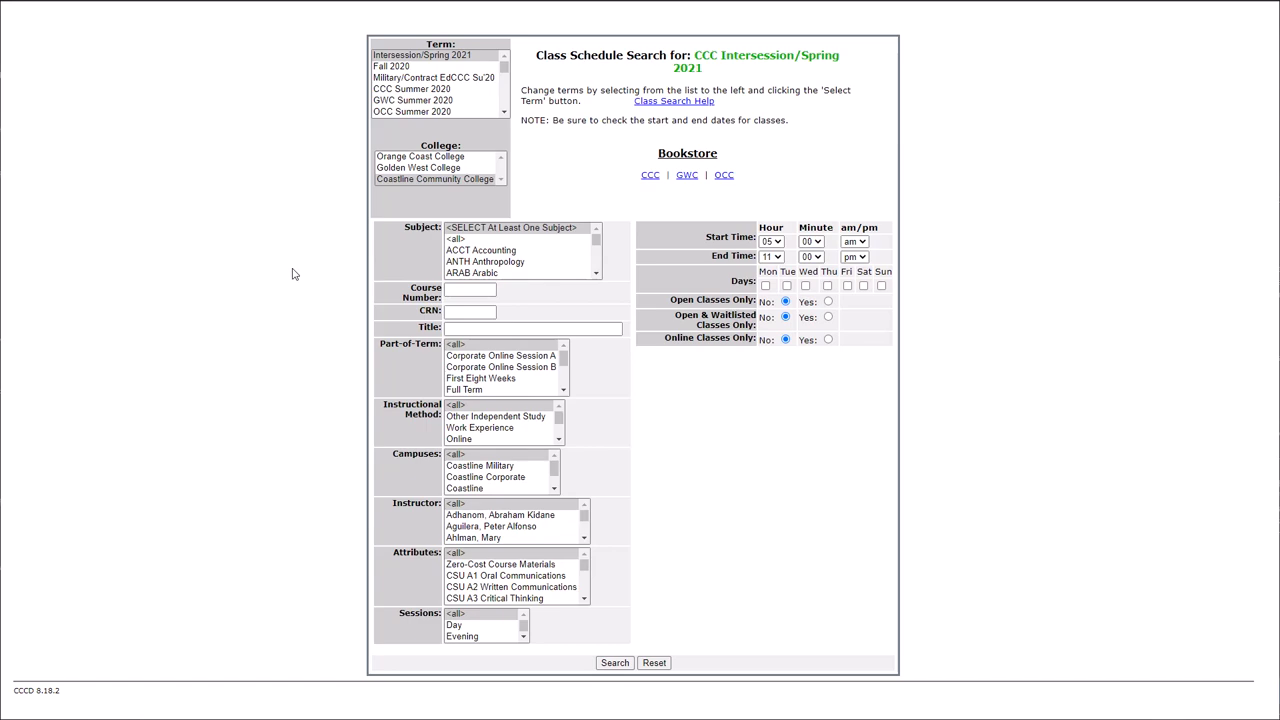
mouse_move(1000, 480)
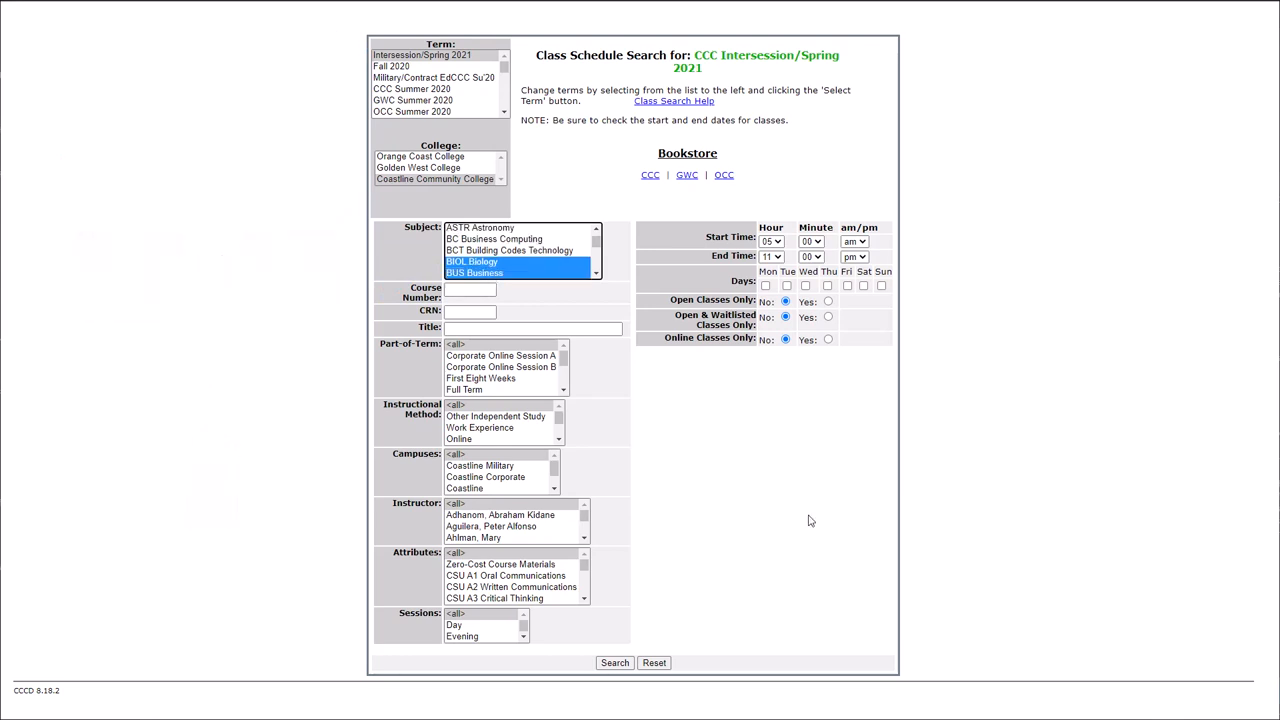
mouse_move(798, 536)
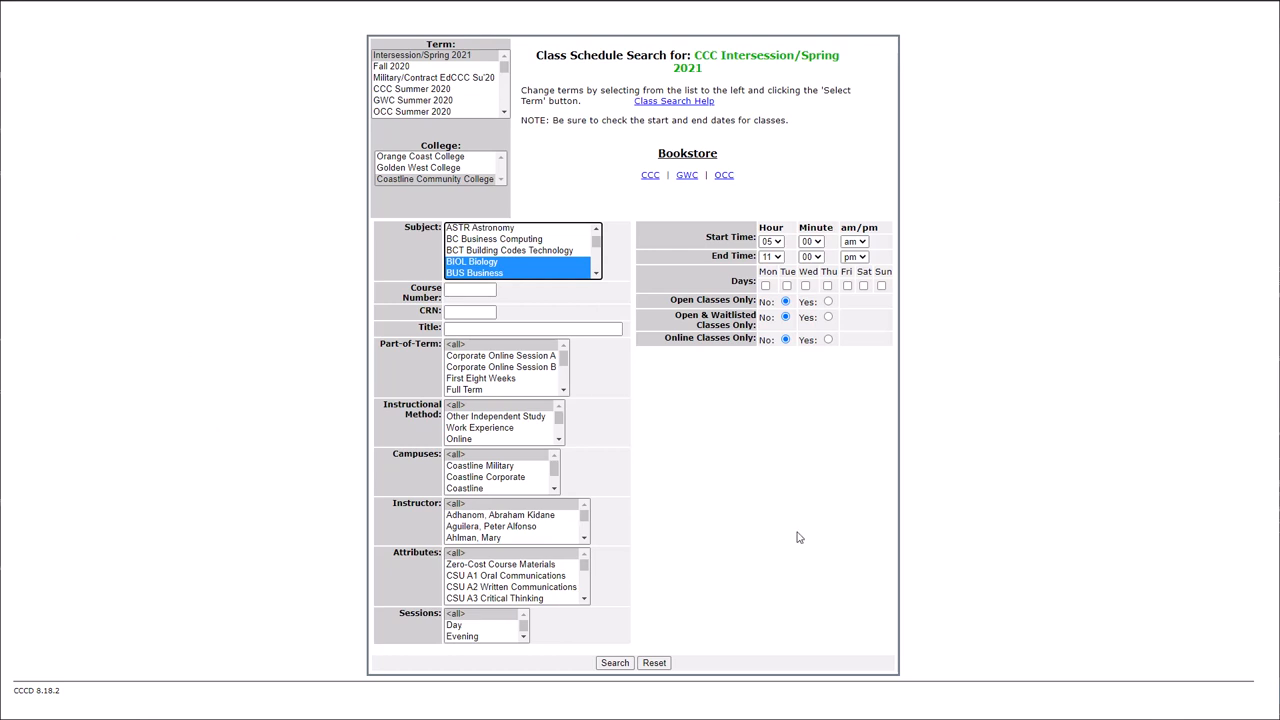
Step: Restrict the Biology and Business search to the Coastline Online Campus
click(496, 476)
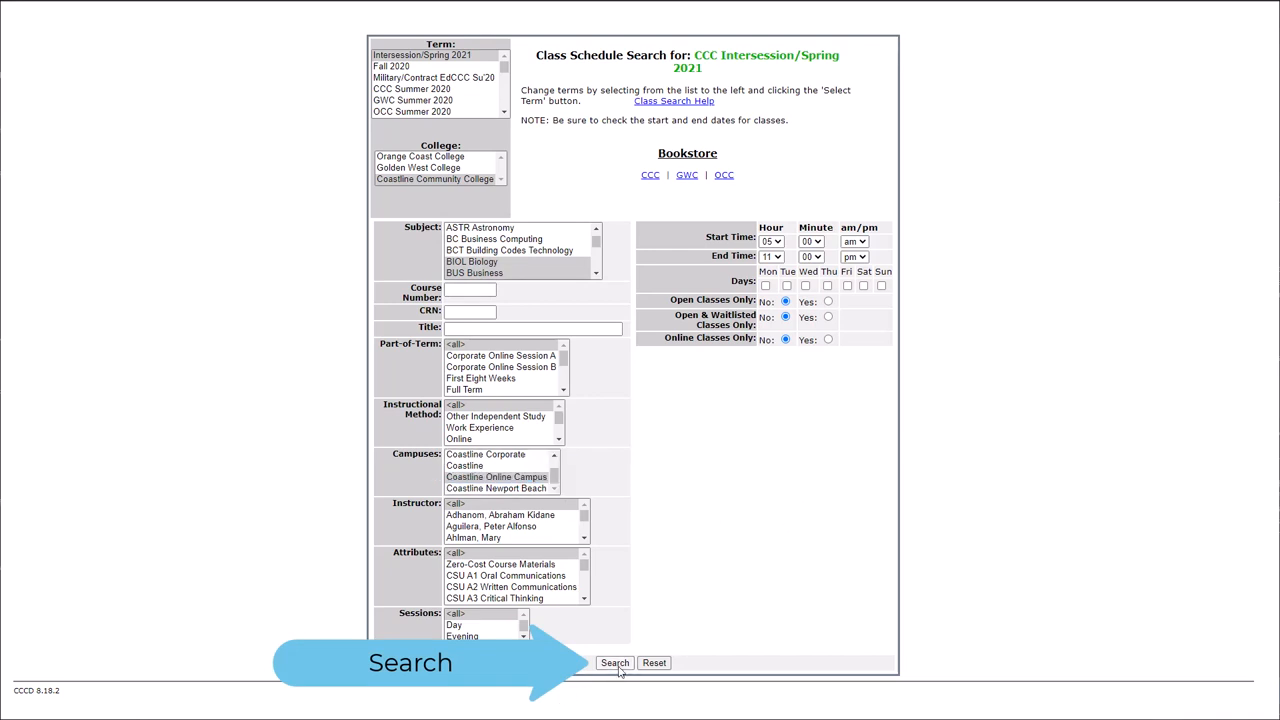
Step: Run the search to list Intersession/Spring 2021 Biology classes with a BIOL course description shown
click(614, 662)
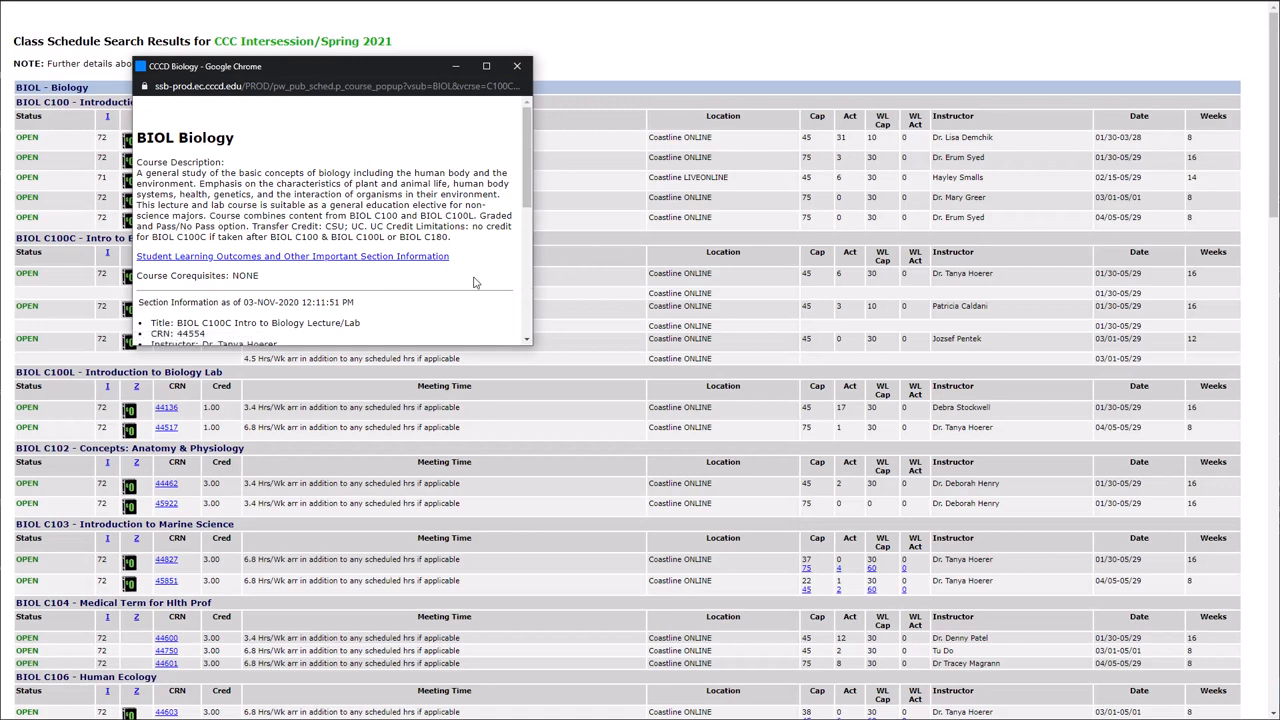
Step: Scroll the results past the upper-level Biology courses to the start of the Business listings
scroll(down, 3)
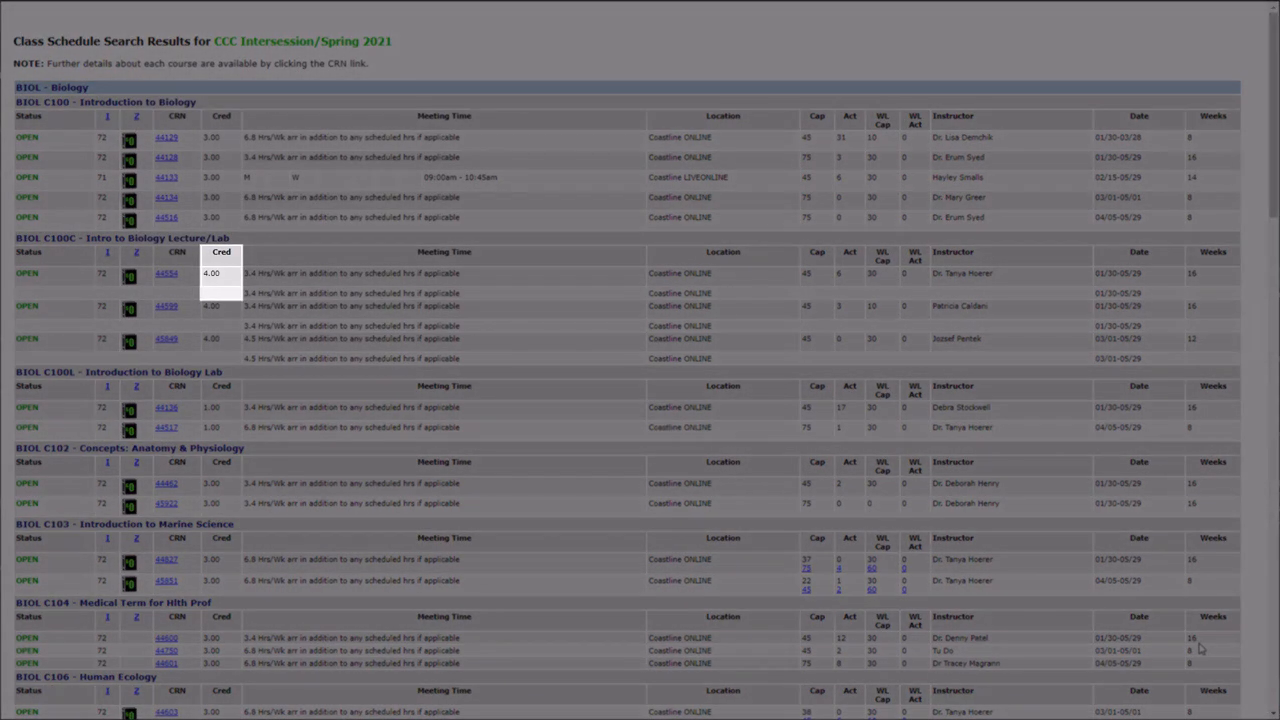
mouse_move(684, 504)
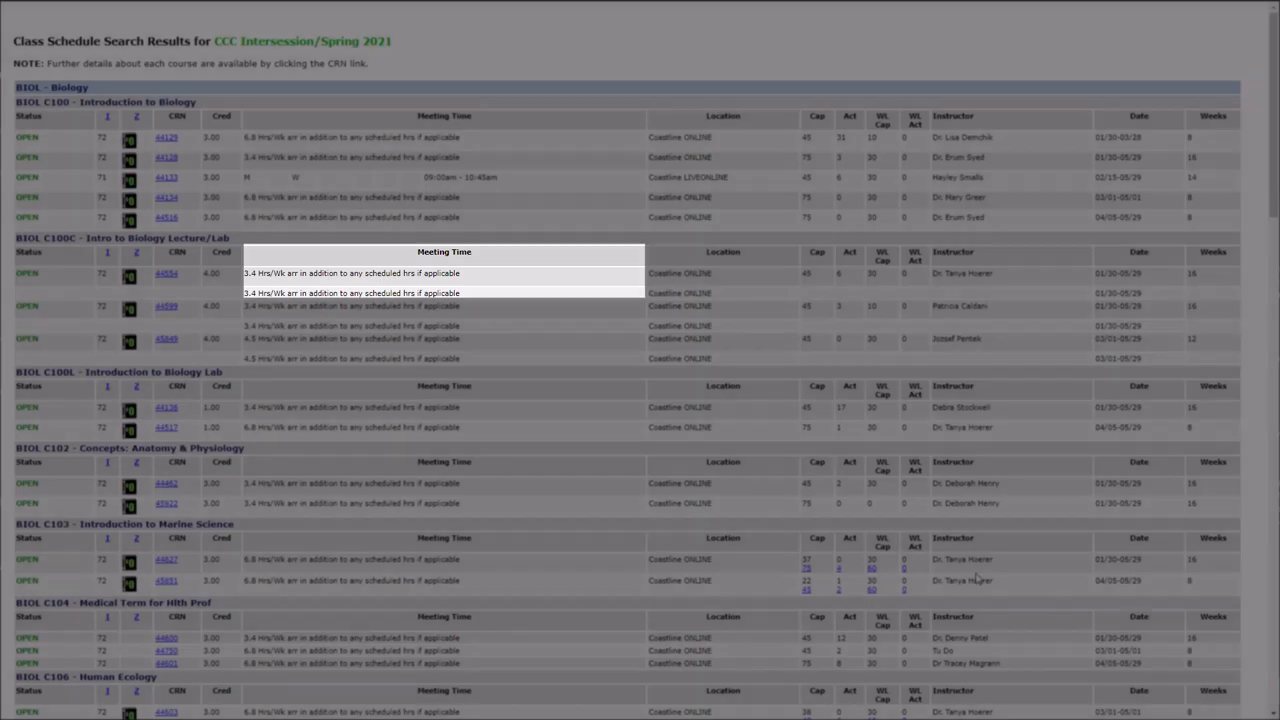
scroll(down, 3)
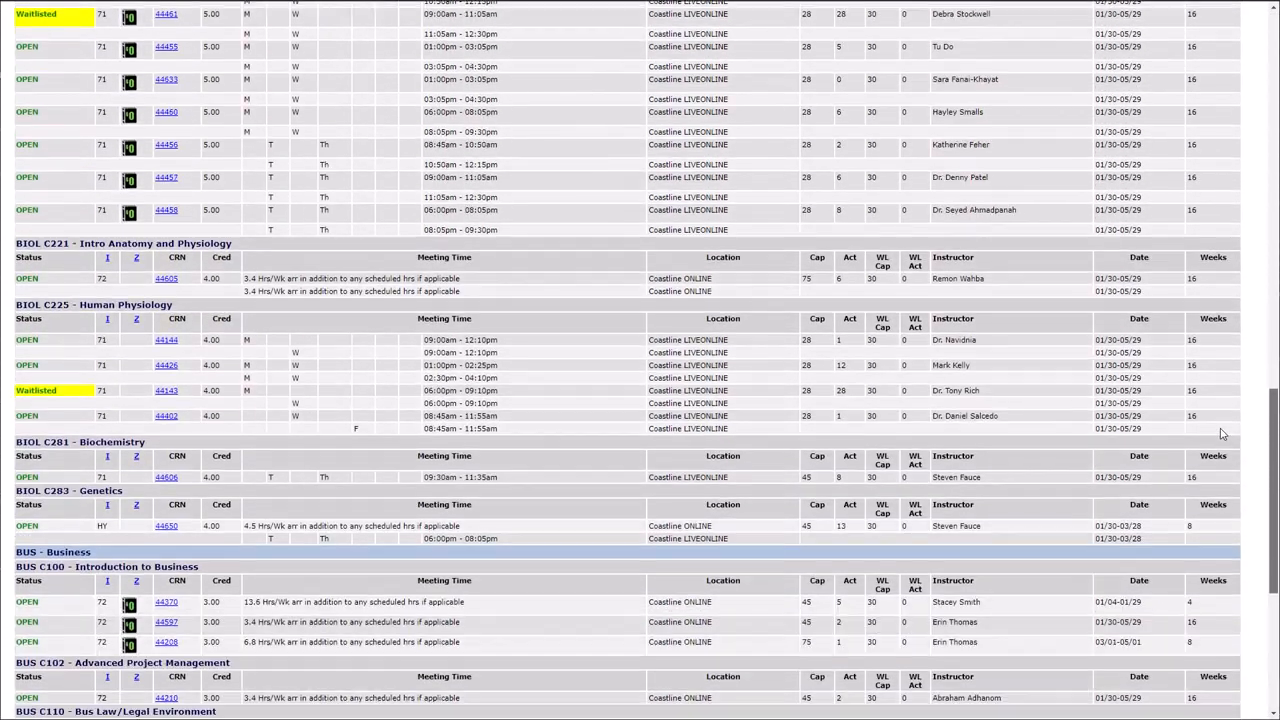